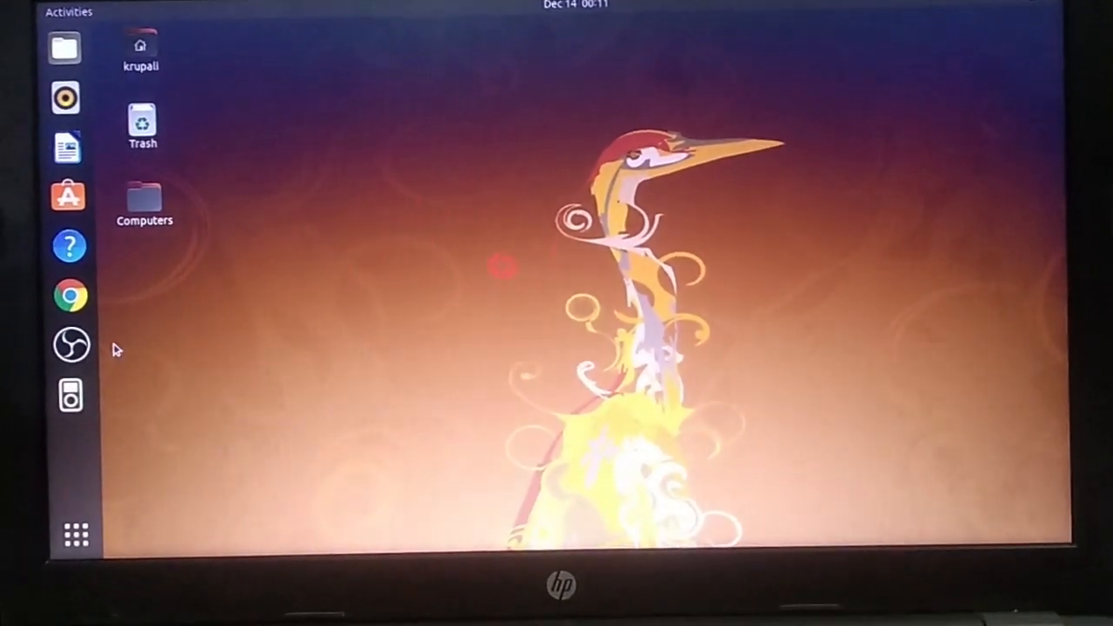
{"action": "mouse_move", "coordinate": [71, 397]}
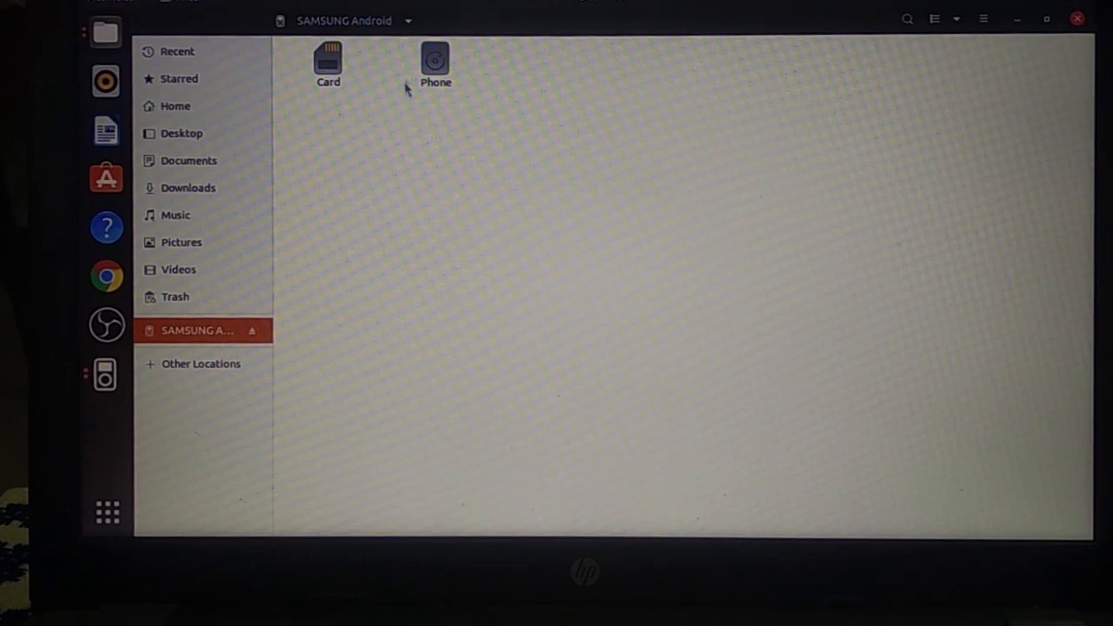
Navigate into the Samsung phone's internal storage and its DCIM camera folder.
{"action": "double_click", "coordinate": [435, 61]}
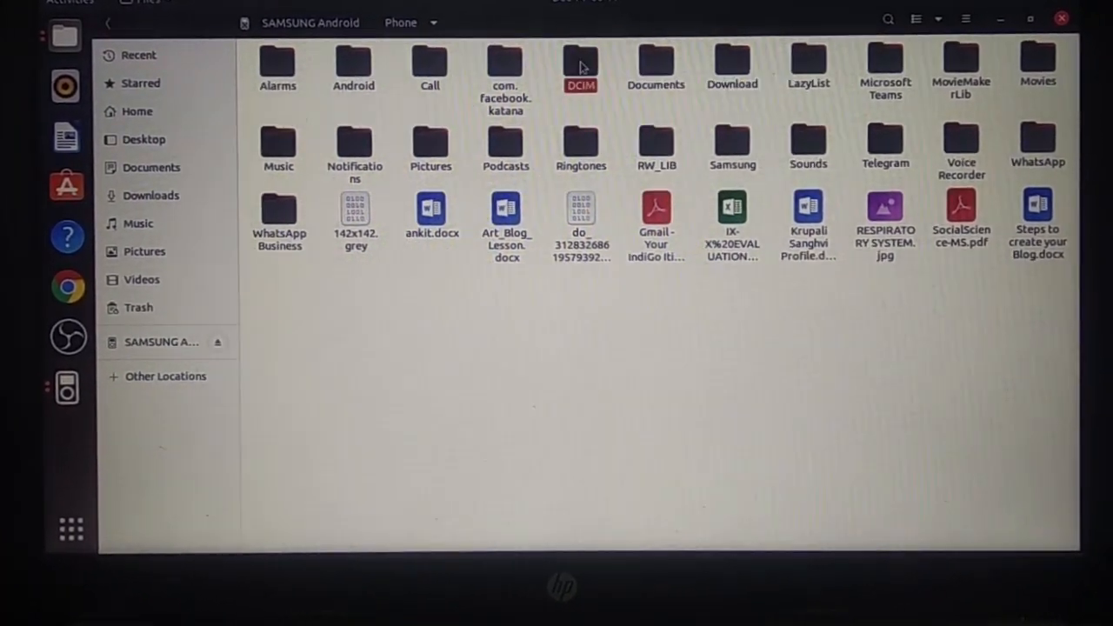
{"action": "double_click", "coordinate": [581, 66]}
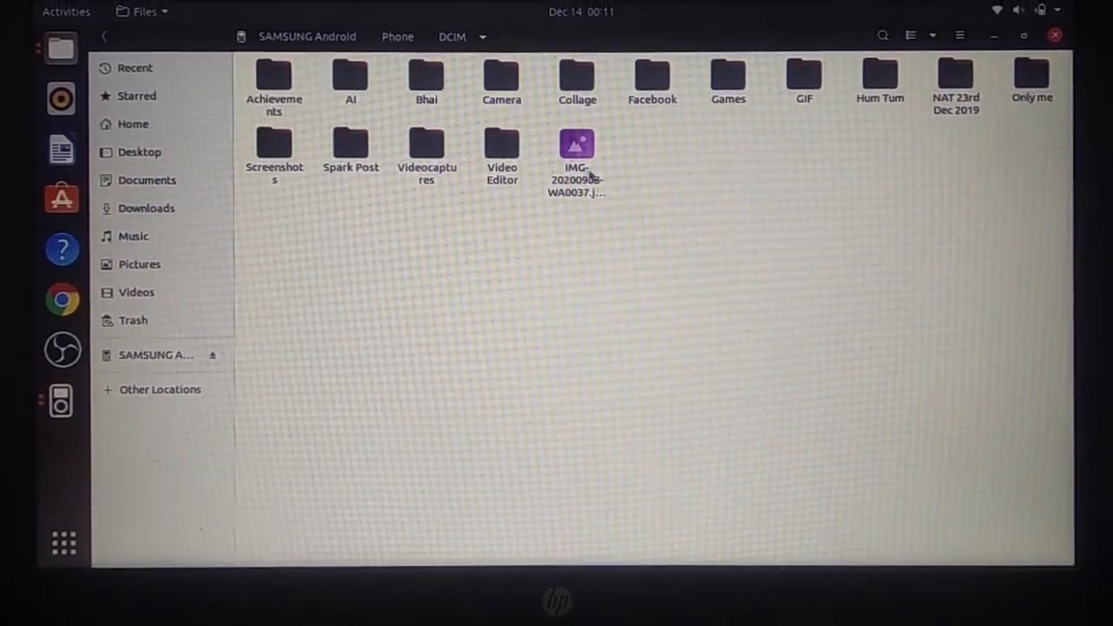
Select IMG-20200908-WA0037.jpg, preview the respiratory-system diagram in Image Viewer, and copy the file.
{"action": "left_click", "coordinate": [577, 154]}
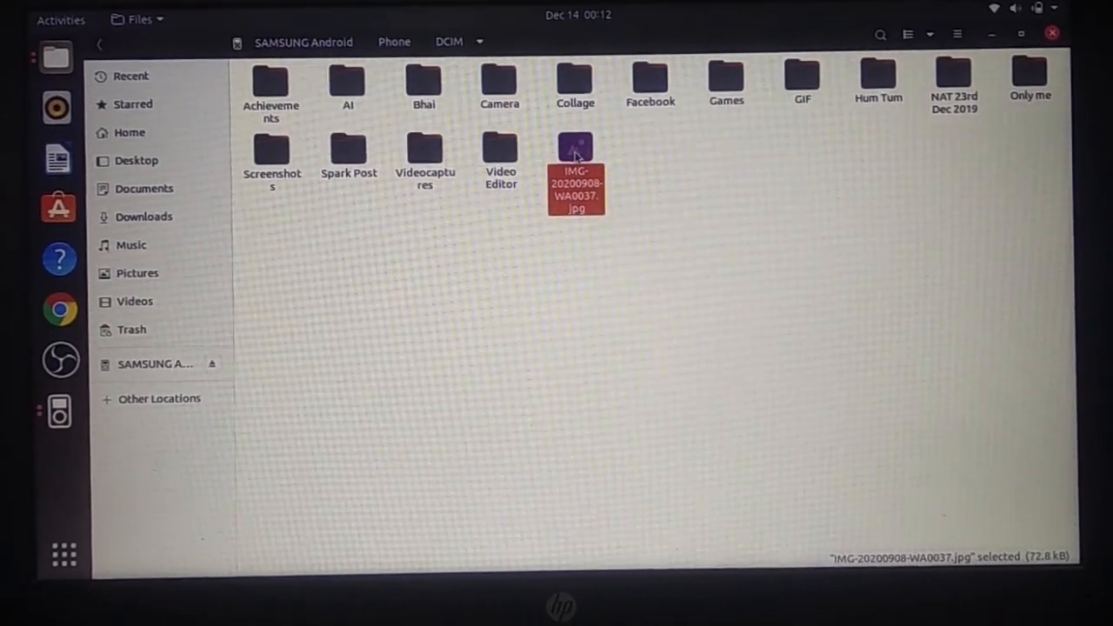
{"action": "double_click", "coordinate": [575, 177]}
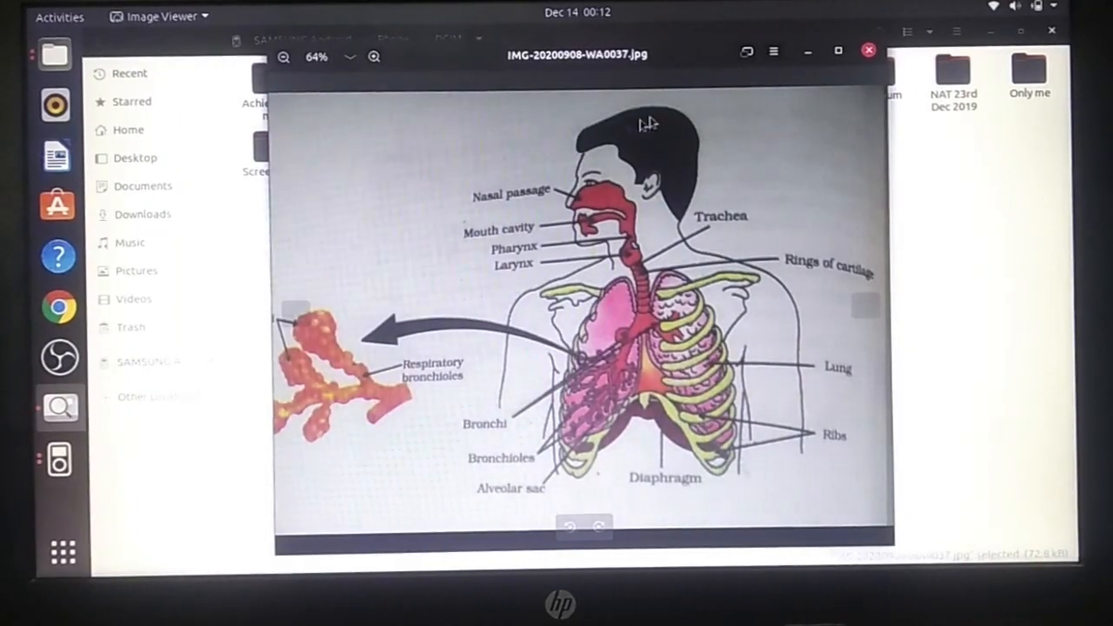
{"action": "left_click", "coordinate": [868, 49]}
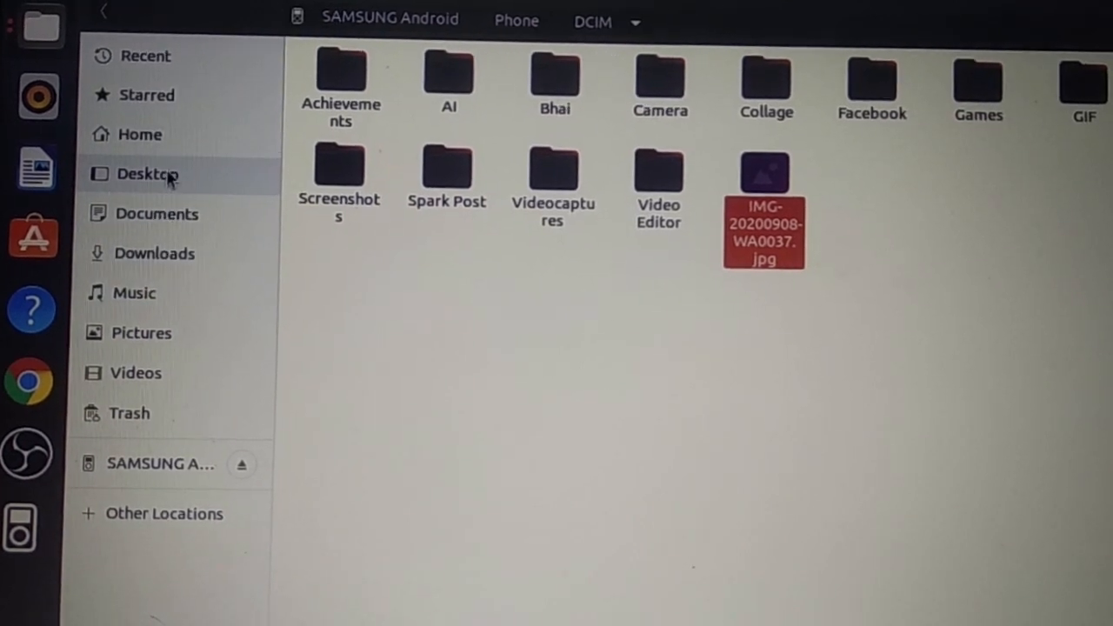
Paste IMG-20200908-WA0037.jpg into the Desktop folder and reopen it to verify the diagram.
{"action": "left_click", "coordinate": [146, 174]}
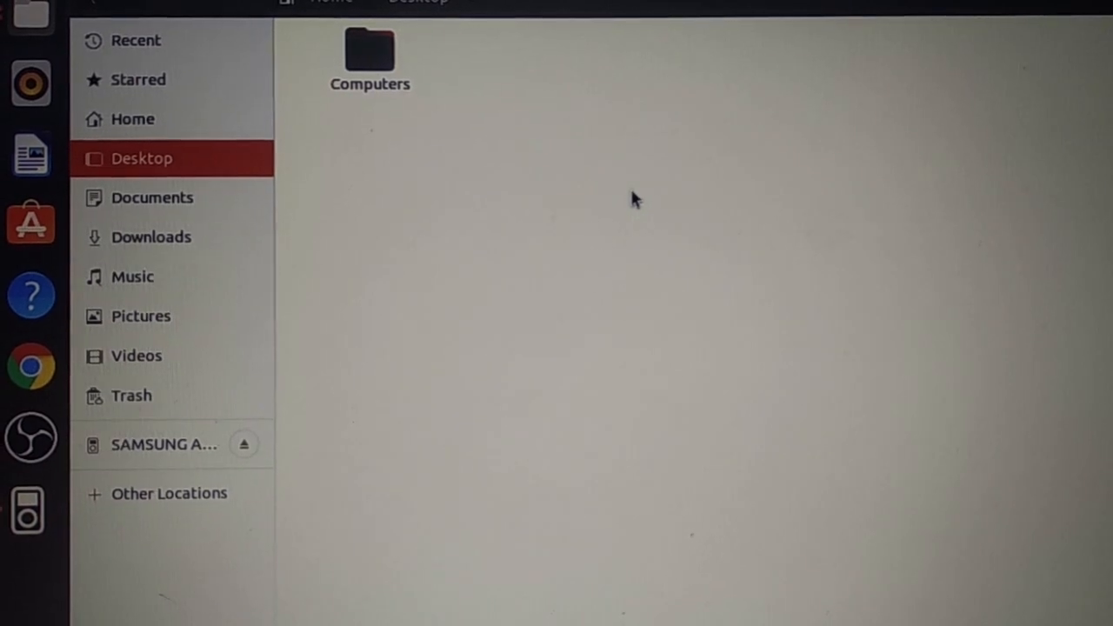
{"action": "right_click", "coordinate": [635, 198]}
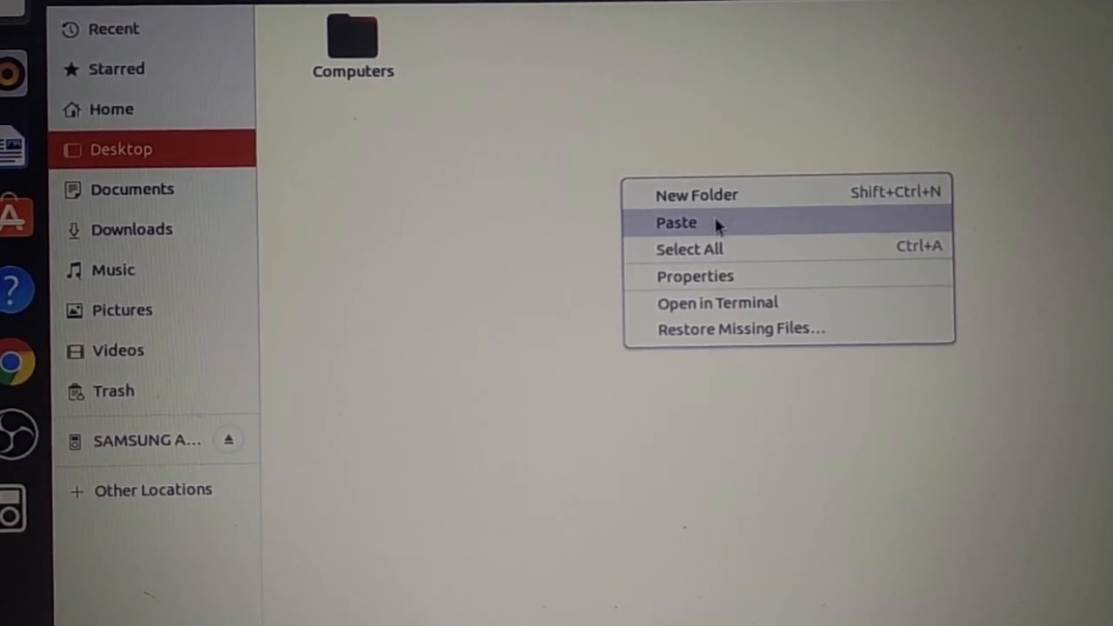
{"action": "left_click", "coordinate": [677, 223]}
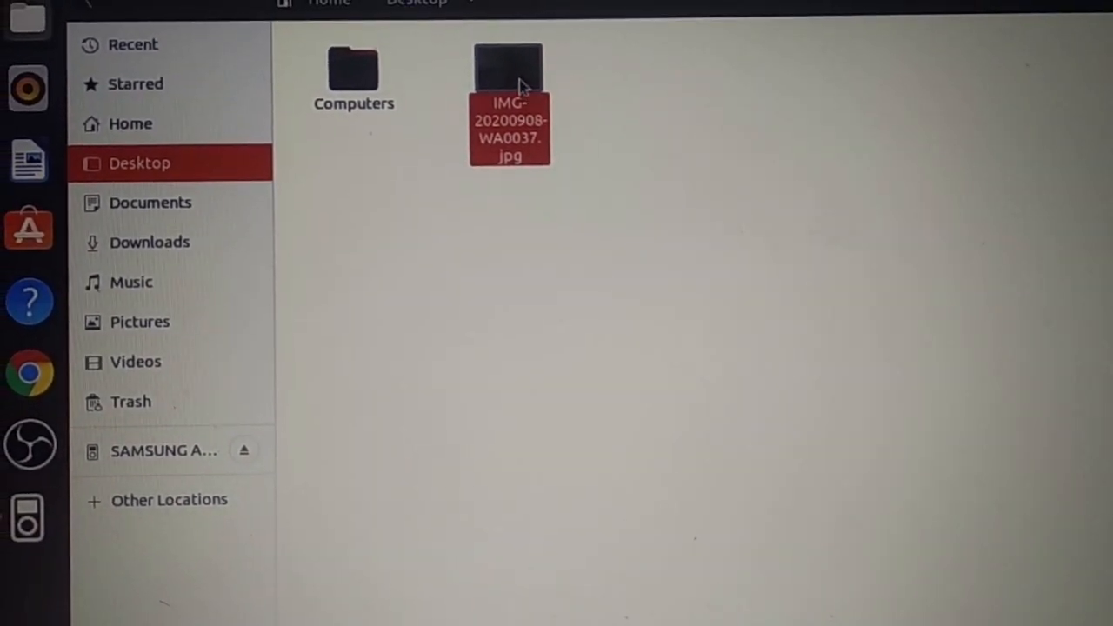
{"action": "double_click", "coordinate": [508, 69]}
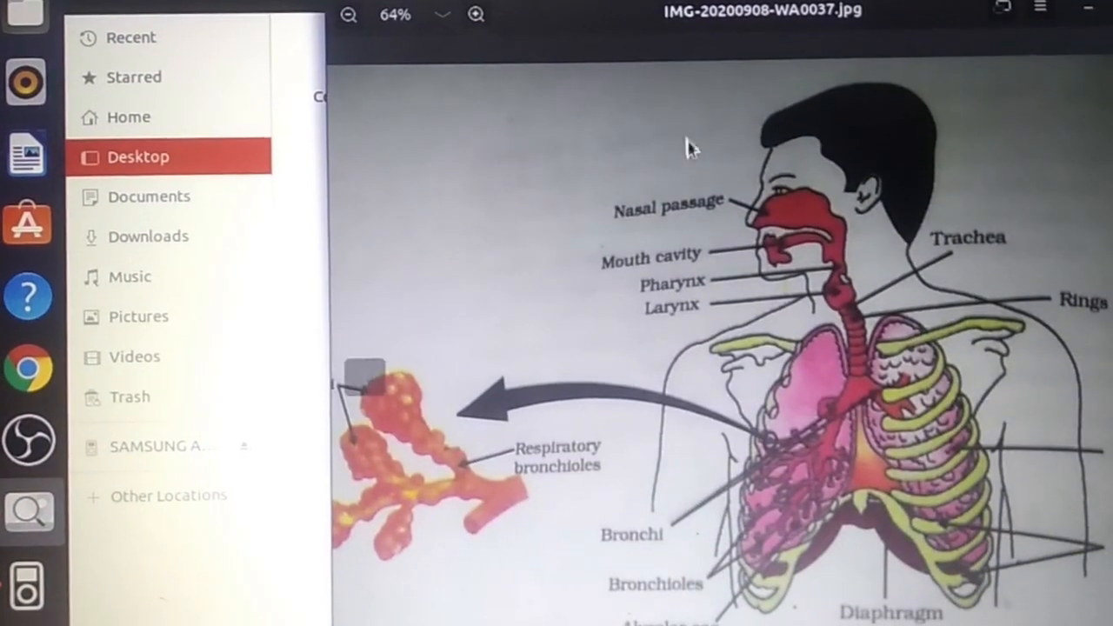